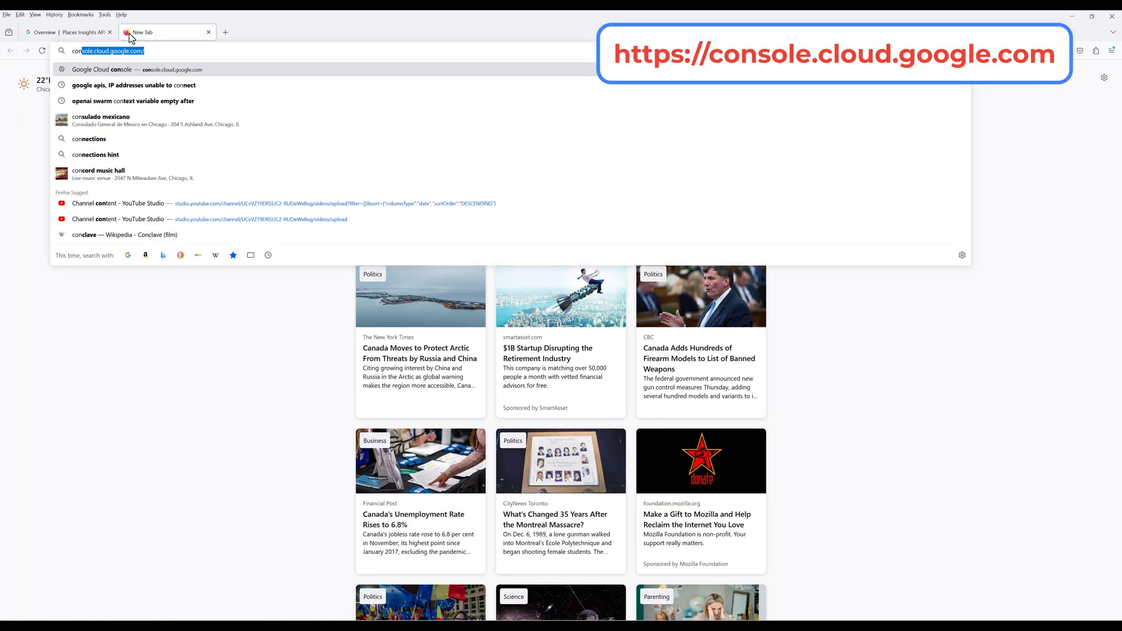
# Navigate to console.cloud.google.com, landing on the GoogleCloudDemo welcome page.
pyautogui.press('Enter')
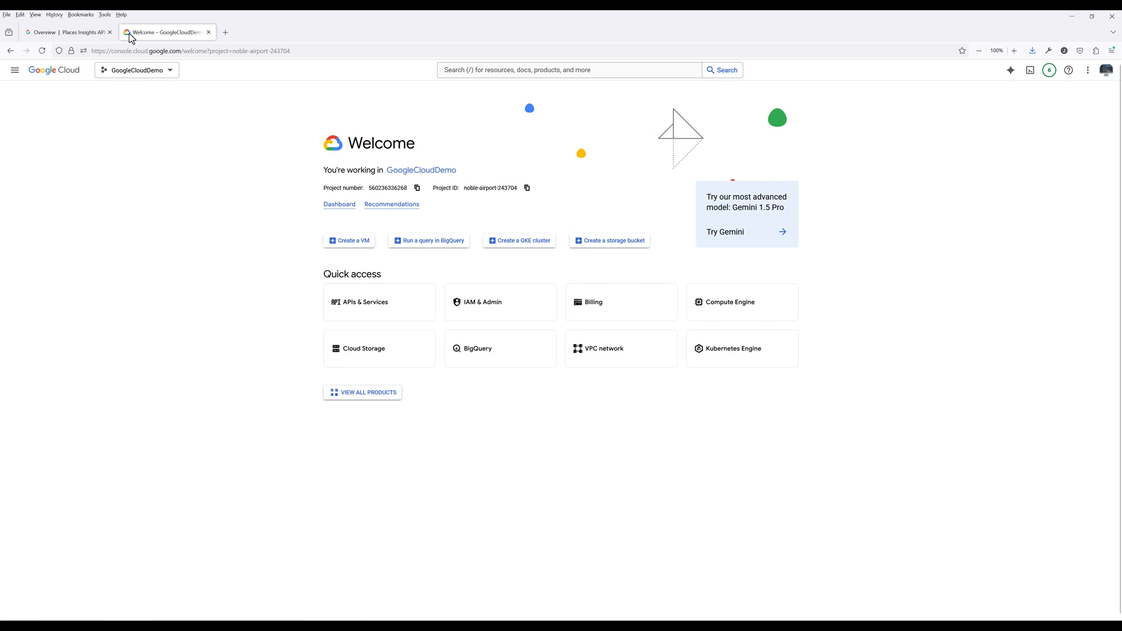
# Reach the API Library via Navigation menu > APIs & Services > Library.
pyautogui.click(14, 70)
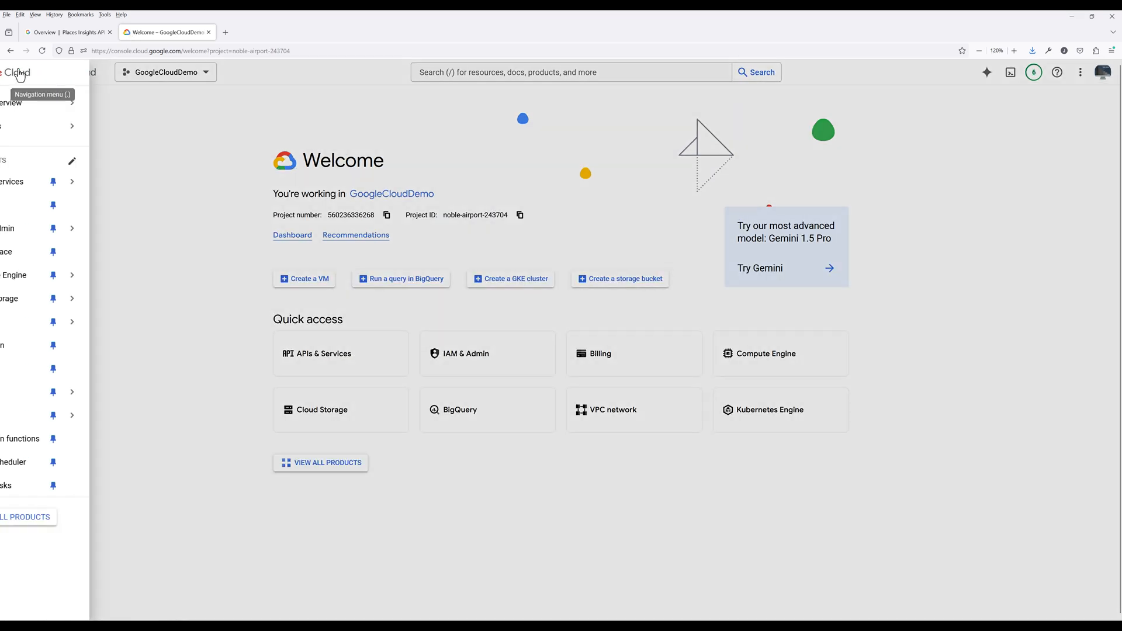
pyautogui.click(17, 72)
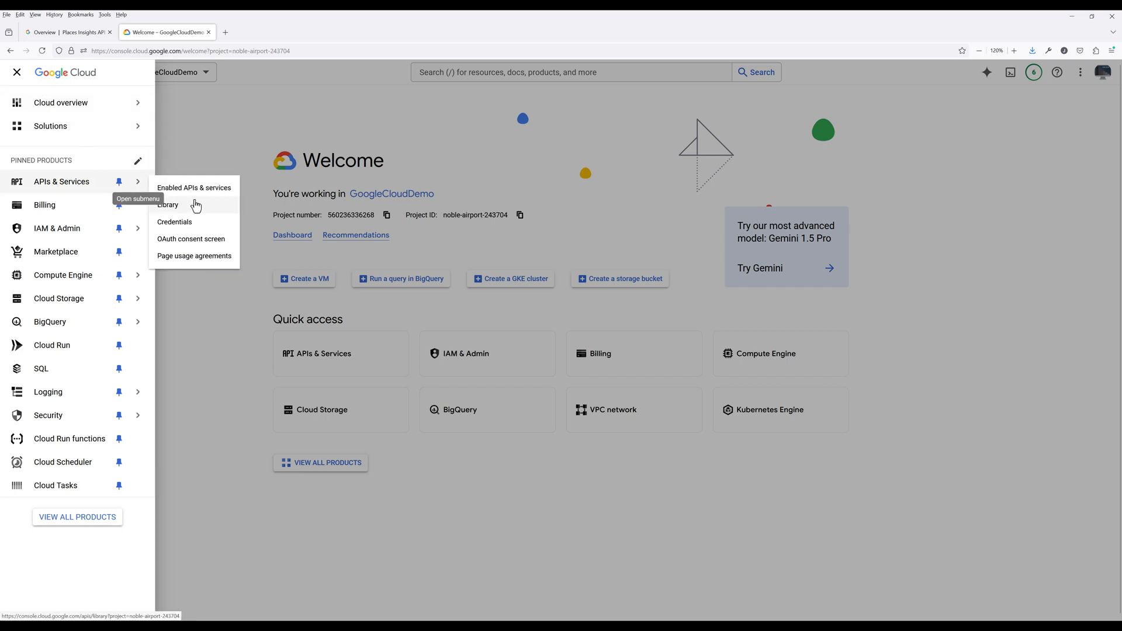
pyautogui.click(169, 204)
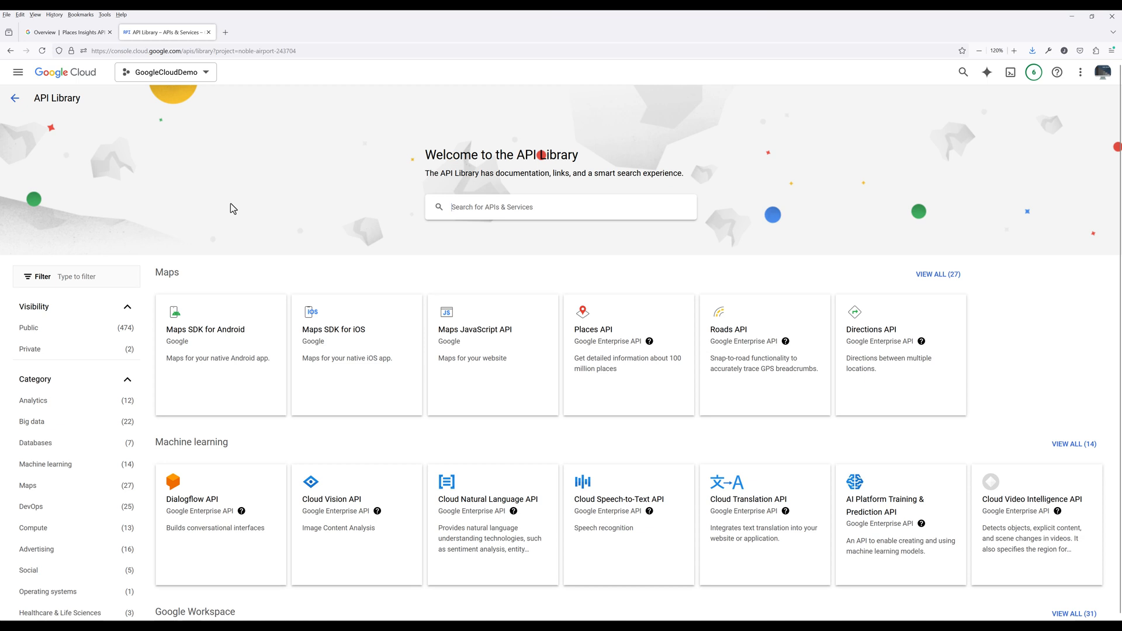
pyautogui.moveTo(617, 223)
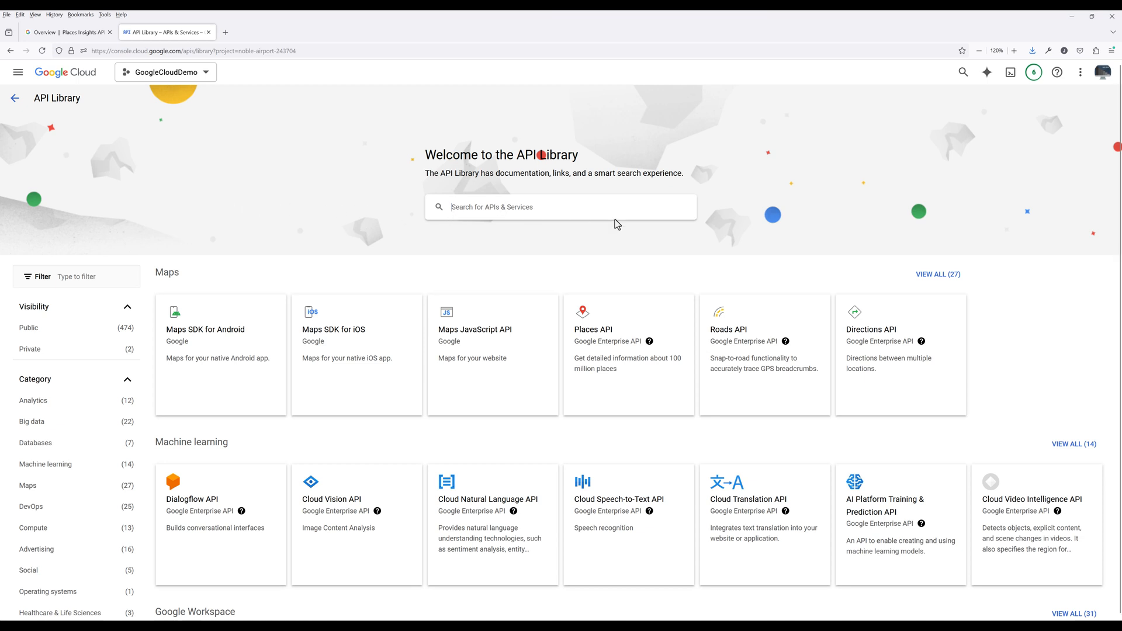
# Search 'places insights', then view the Places Insights and Geocoding API details pages.
pyautogui.write('places insights')
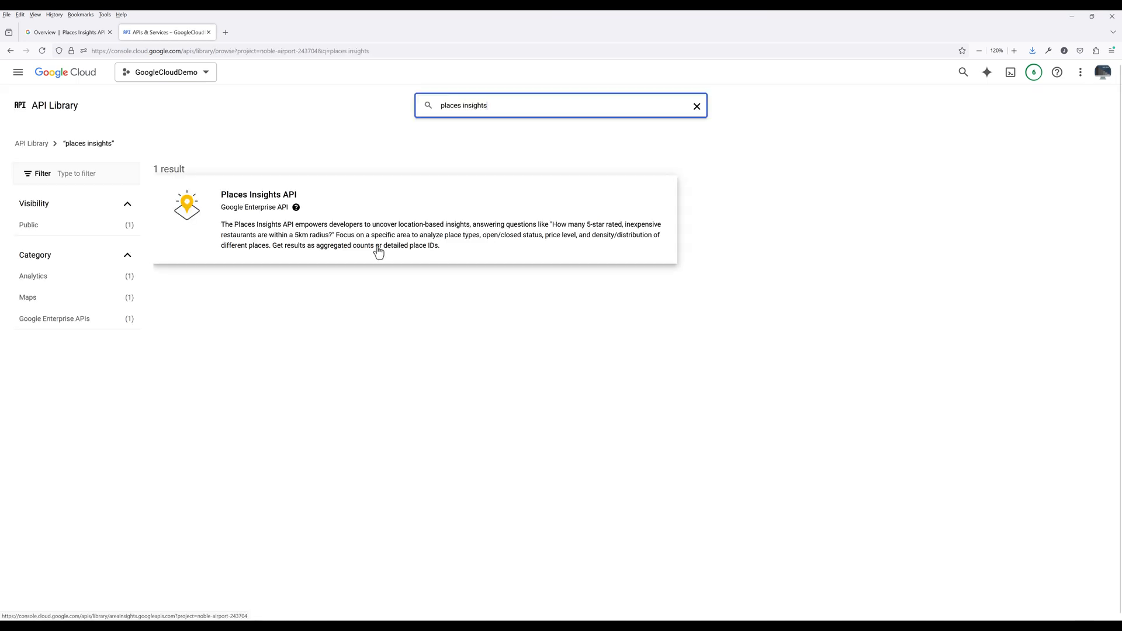
pyautogui.click(258, 194)
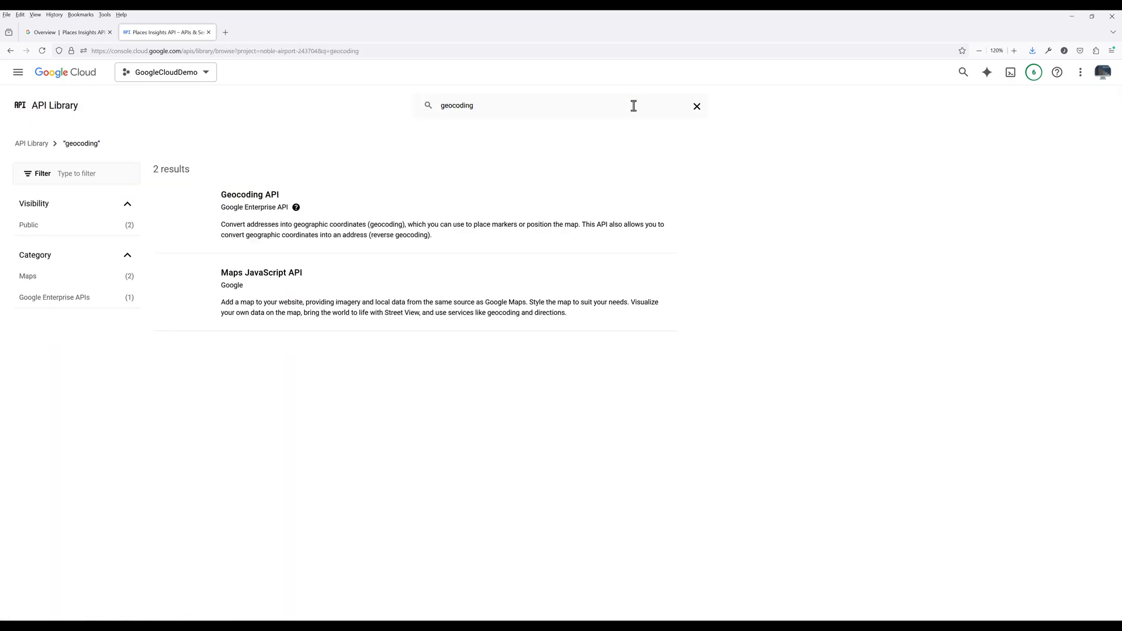
pyautogui.click(250, 194)
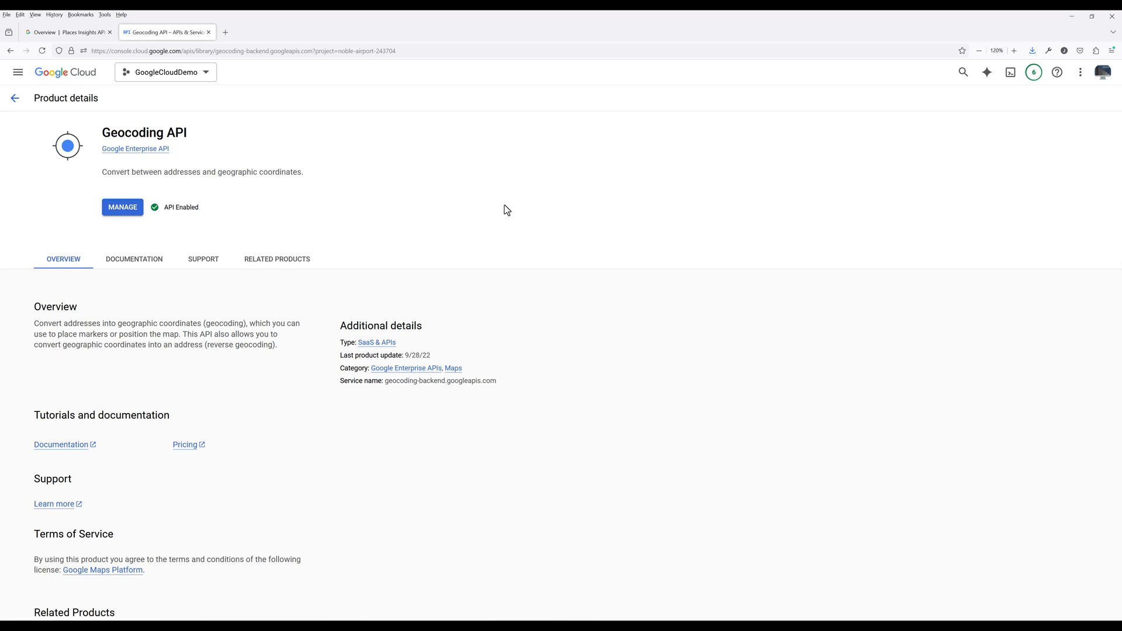
pyautogui.moveTo(14, 72)
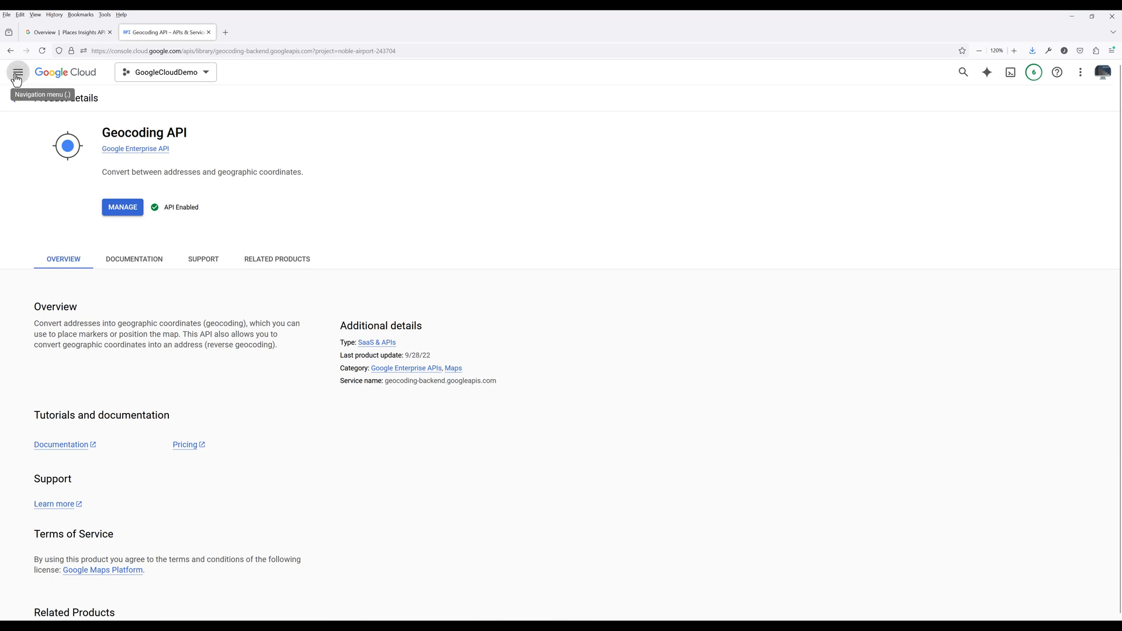
# Go to the project's Credentials page under APIs & Services.
pyautogui.click(16, 72)
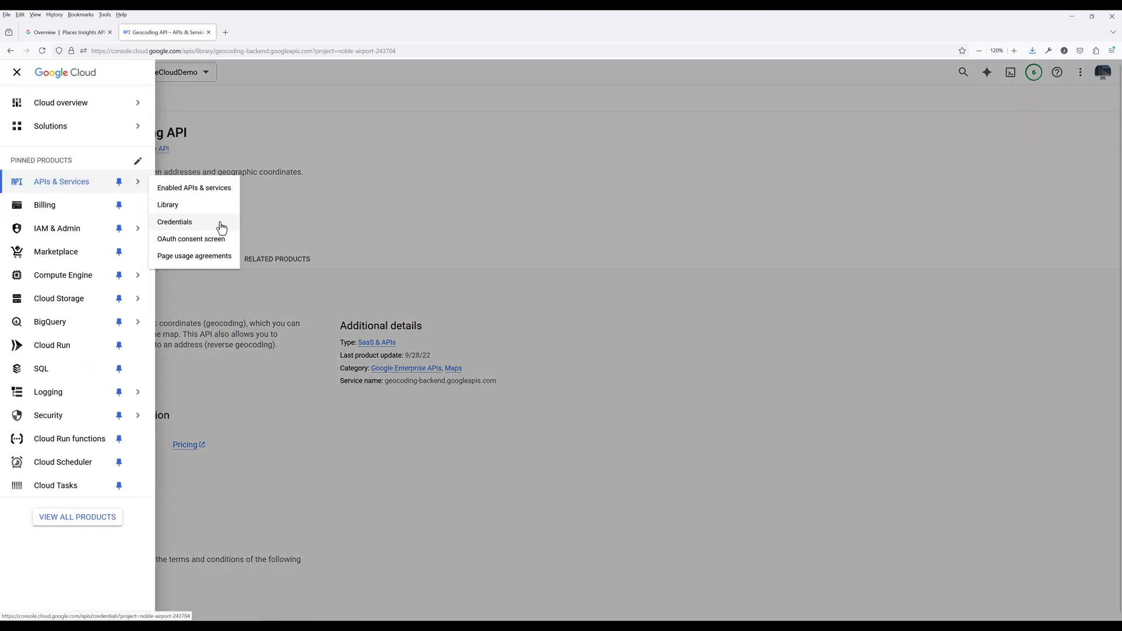
pyautogui.click(174, 222)
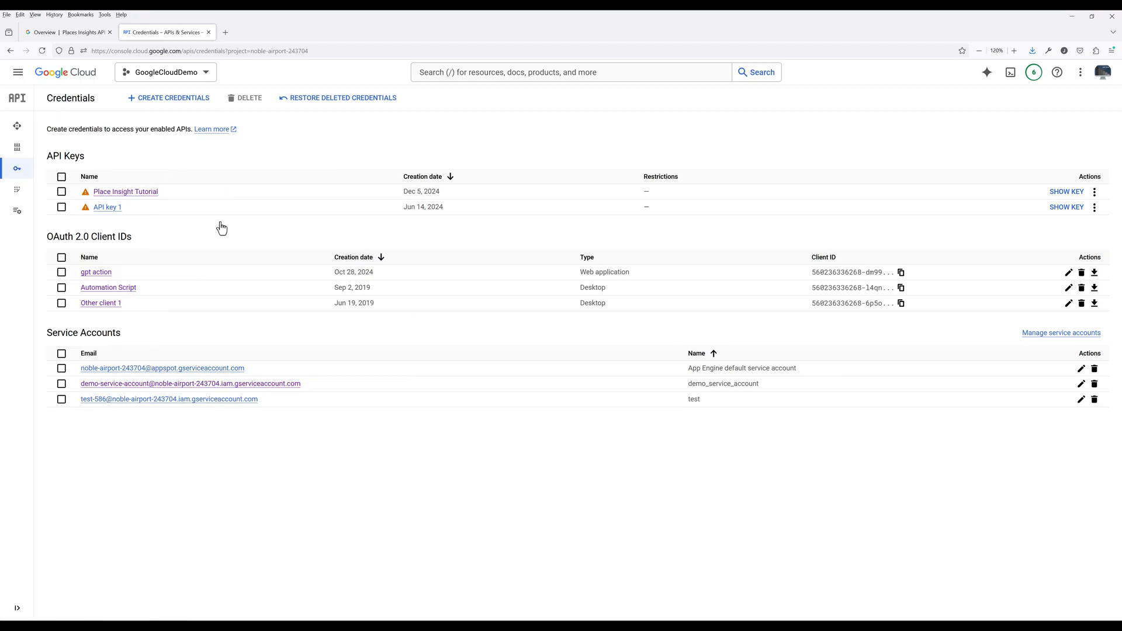
pyautogui.moveTo(196, 101)
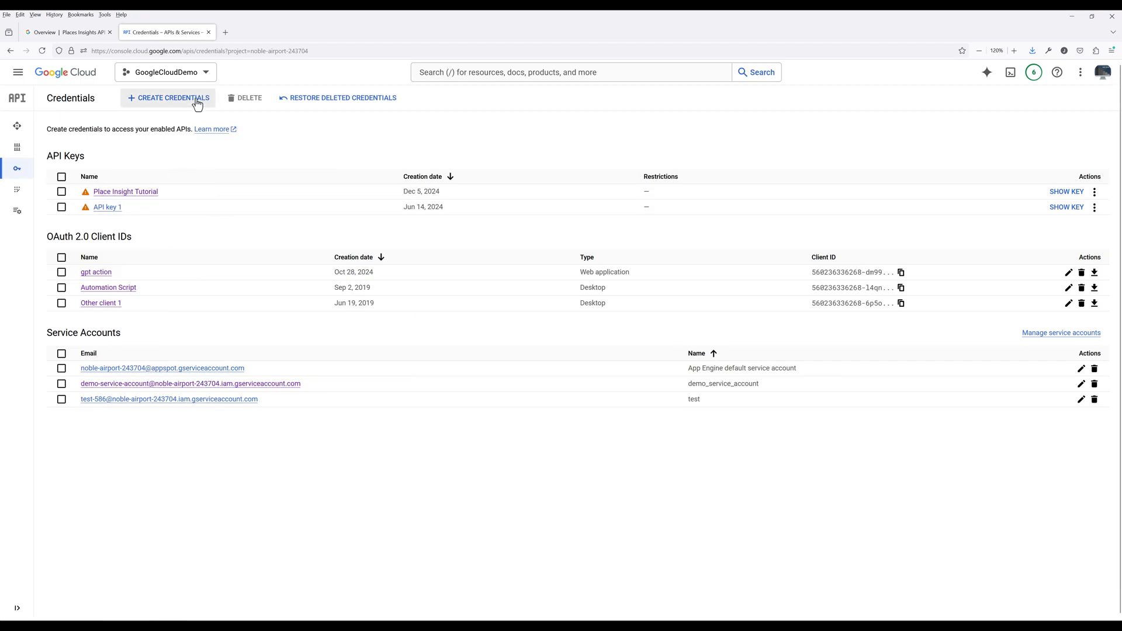
# Create a new API key, copy it as API_KEY = '...', and dismiss the confirmation.
pyautogui.click(173, 99)
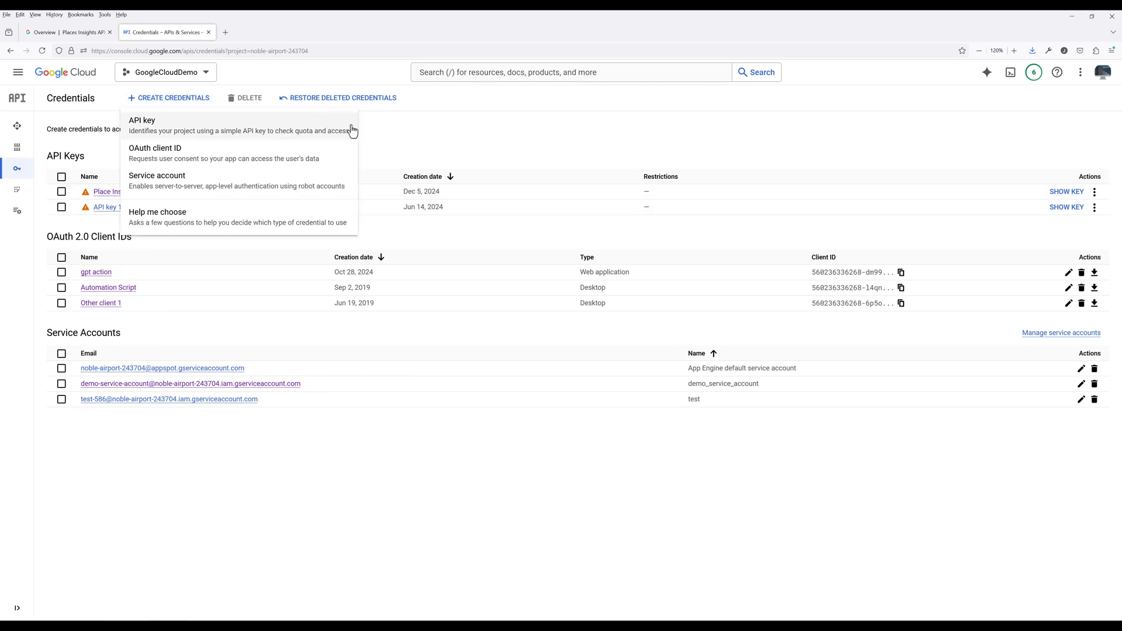
pyautogui.click(352, 130)
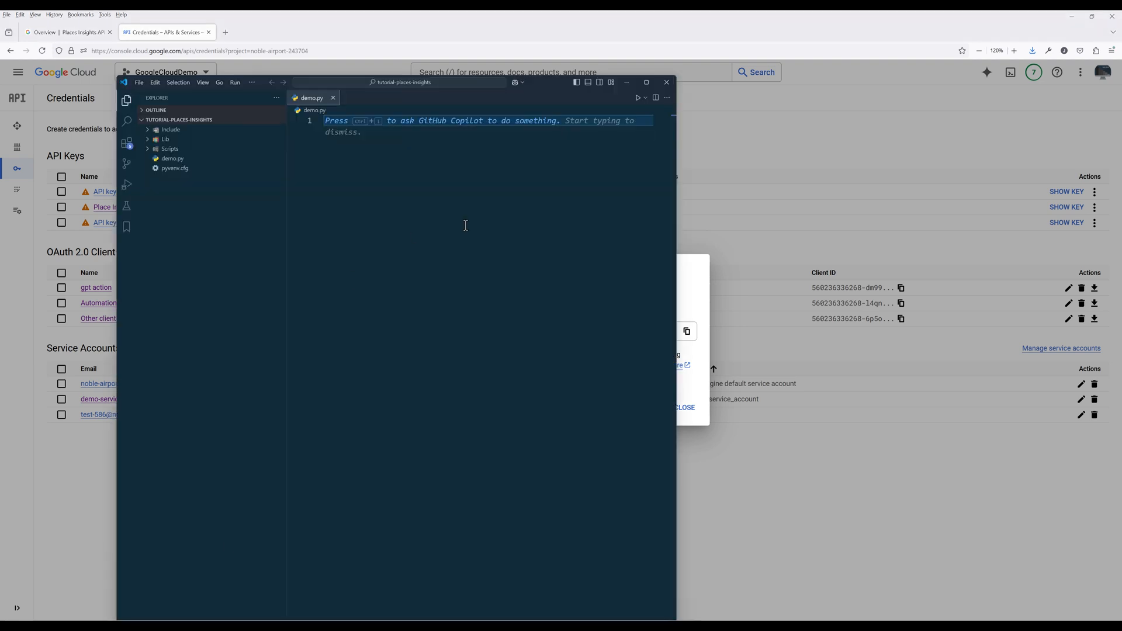
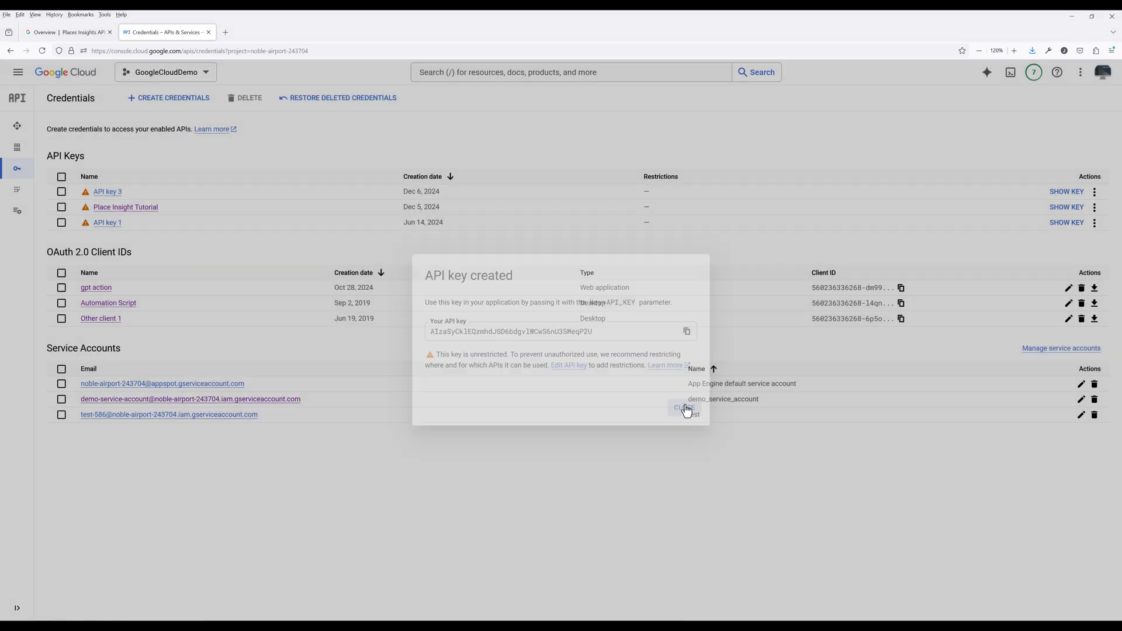
pyautogui.click(682, 408)
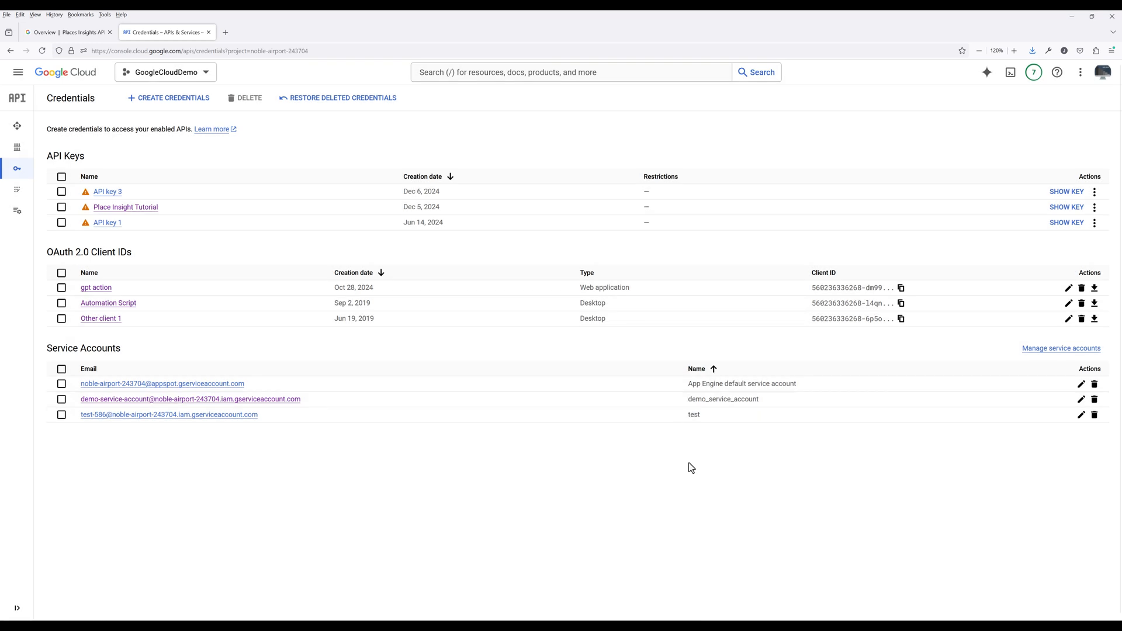
pyautogui.moveTo(682, 502)
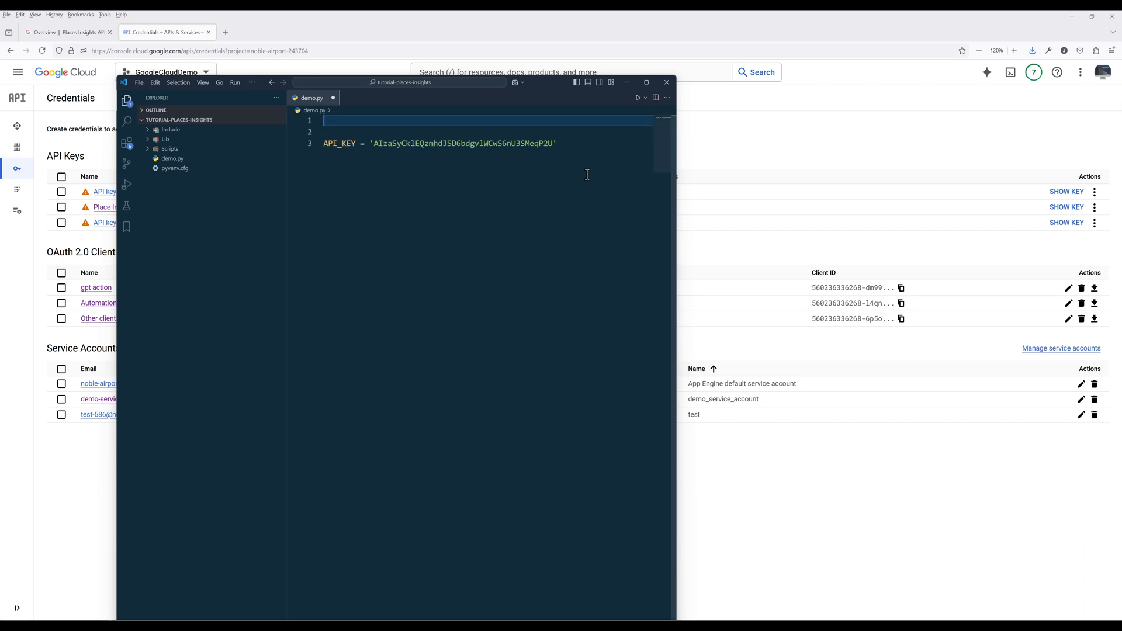
# Add 'import httpx' on the first line of demo.py above the pasted API_KEY.
pyautogui.write('import httpx')
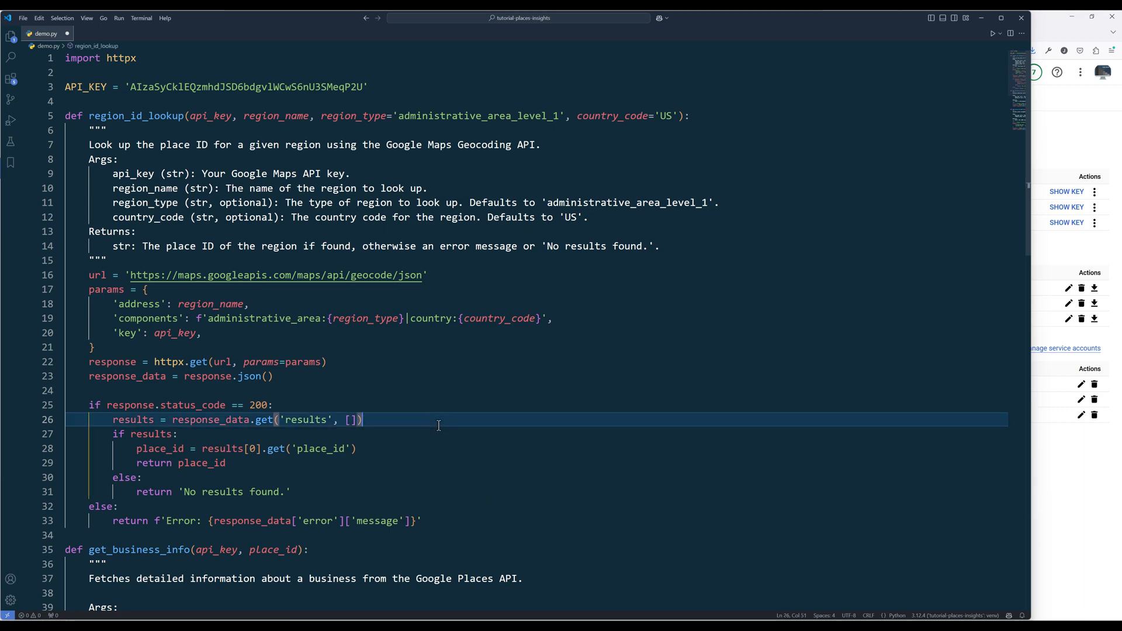
pyautogui.scroll(-3)
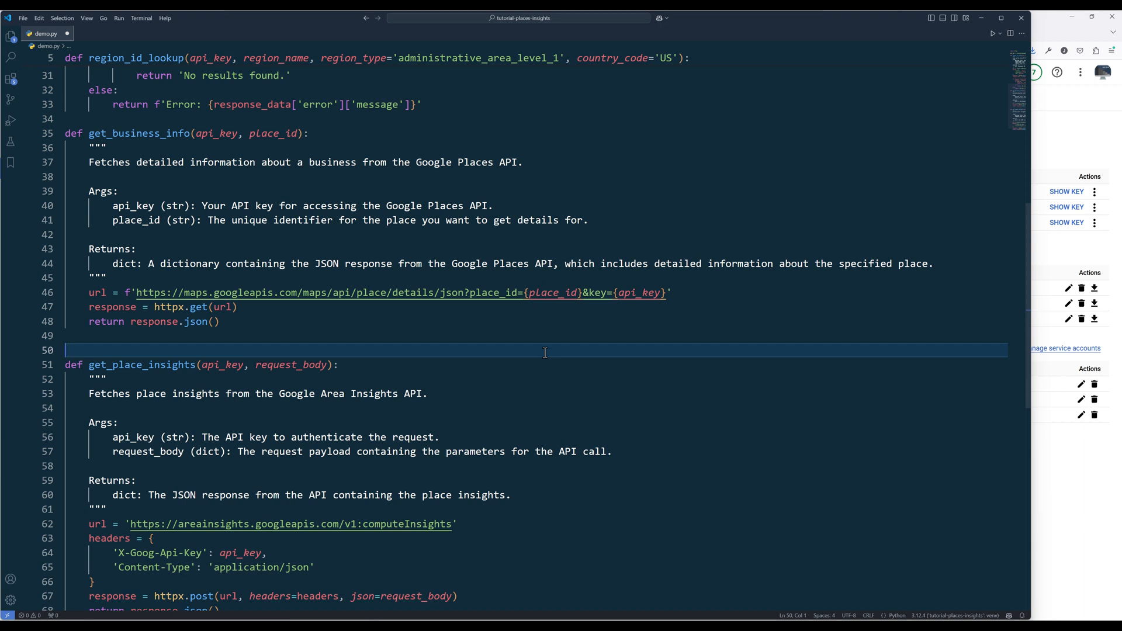
pyautogui.scroll(-3)
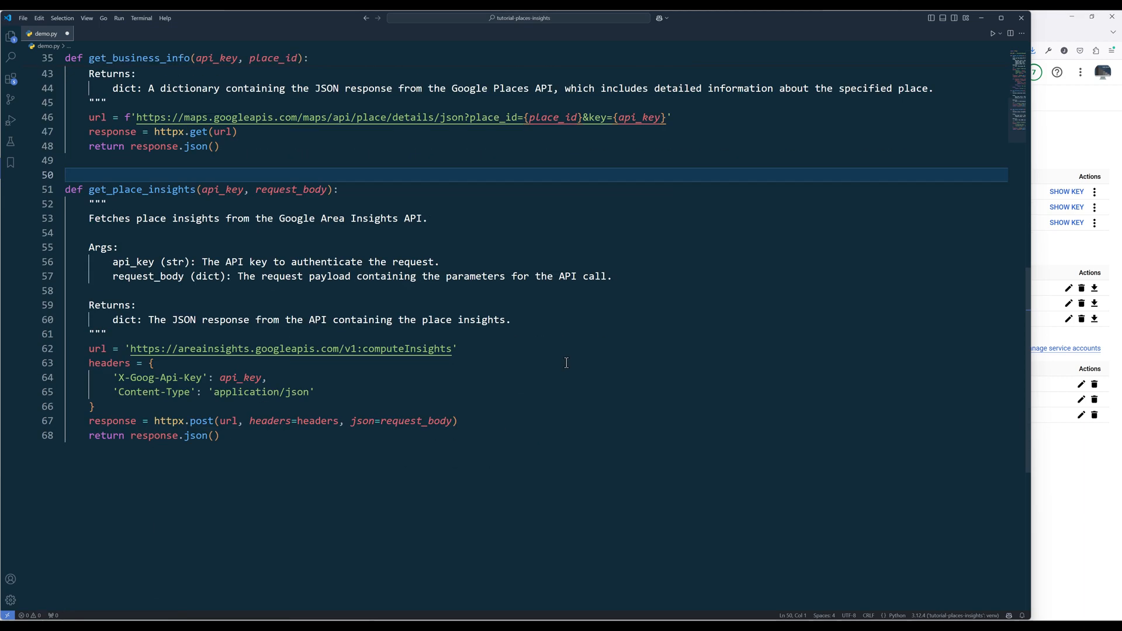
pyautogui.scroll(-3)
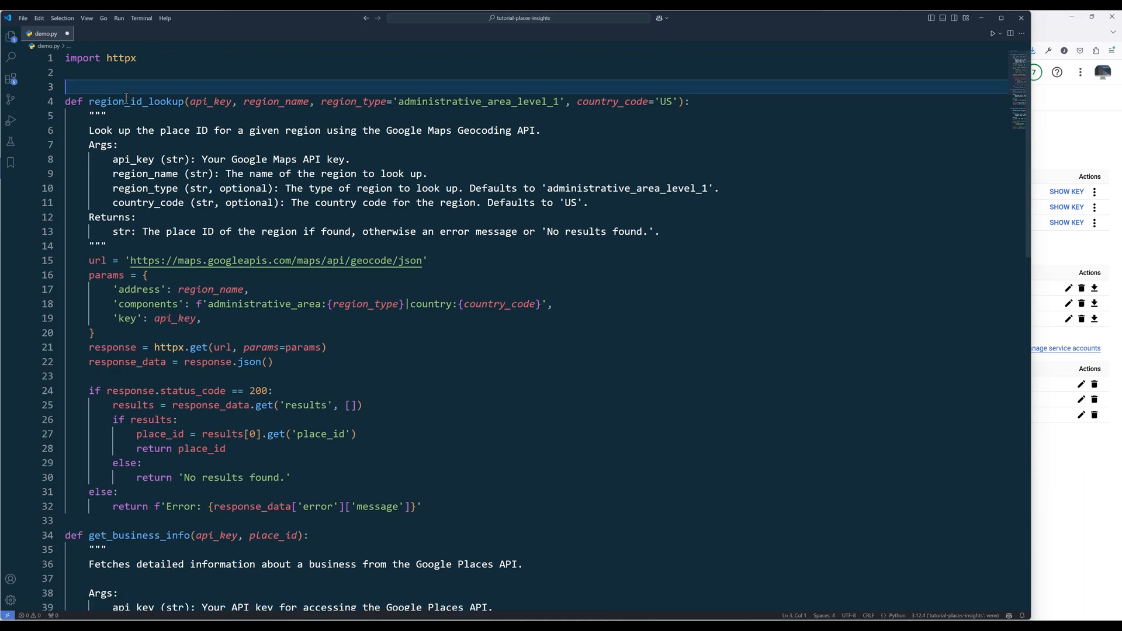
pyautogui.scroll(-3)
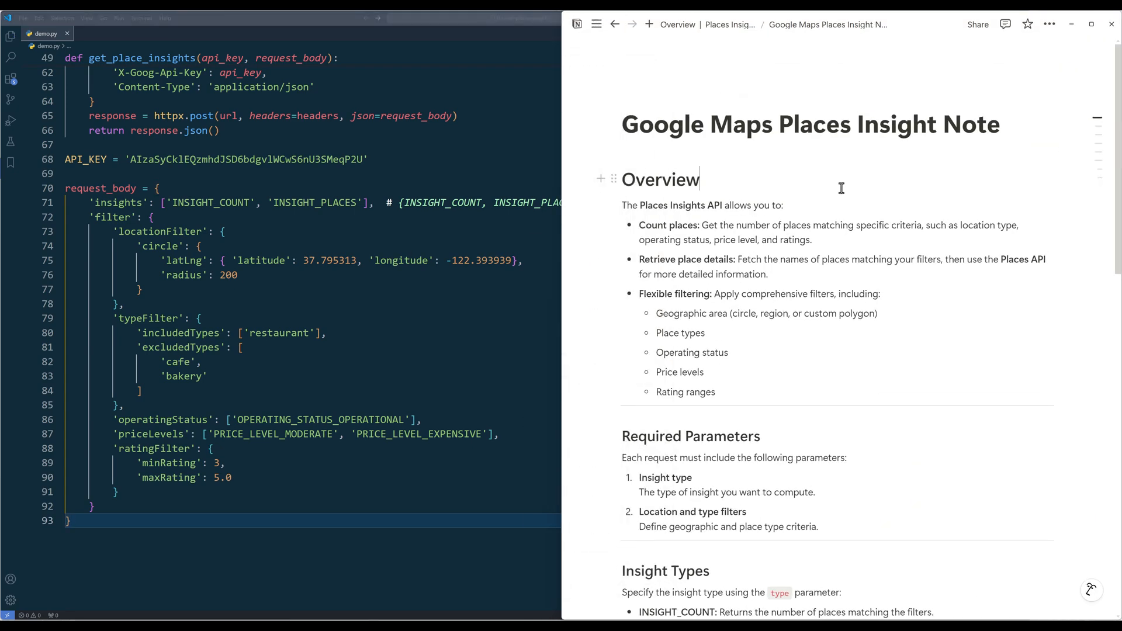
# Scroll the Notion note down to its Insight Types and Filters sections.
pyautogui.scroll(-3)
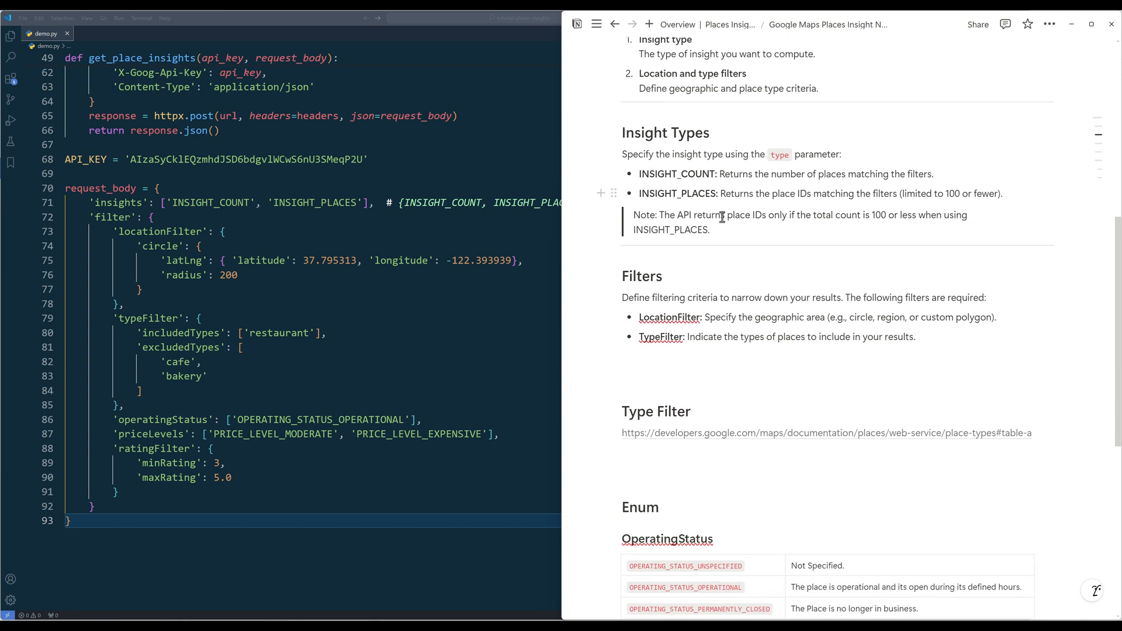
pyautogui.moveTo(559, 239)
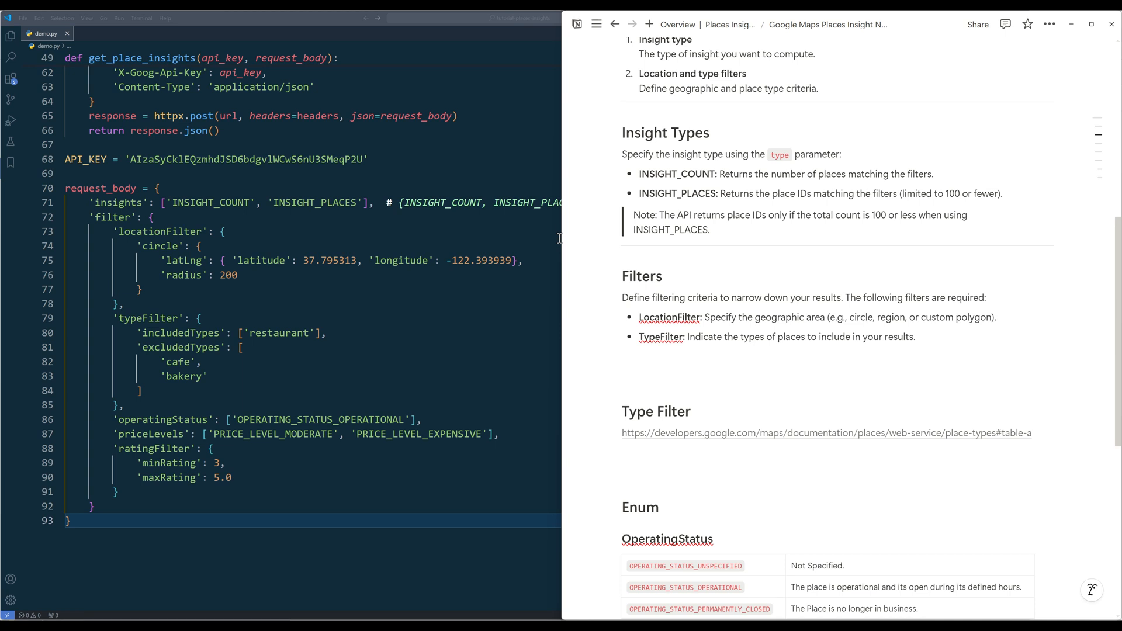
pyautogui.scroll(-3)
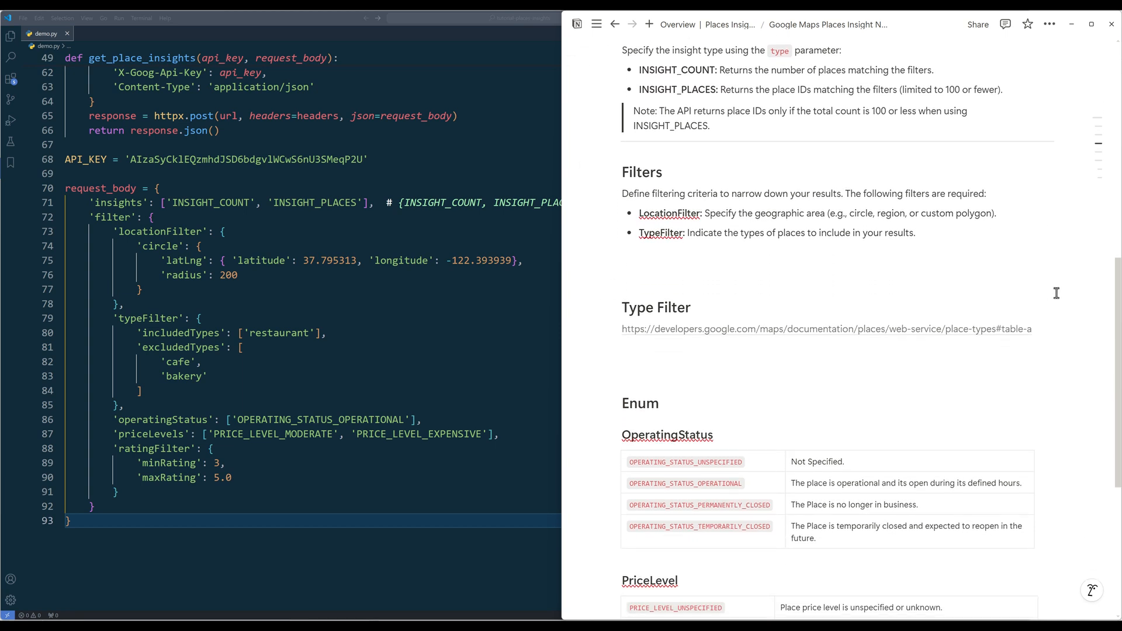
pyautogui.scroll(-3)
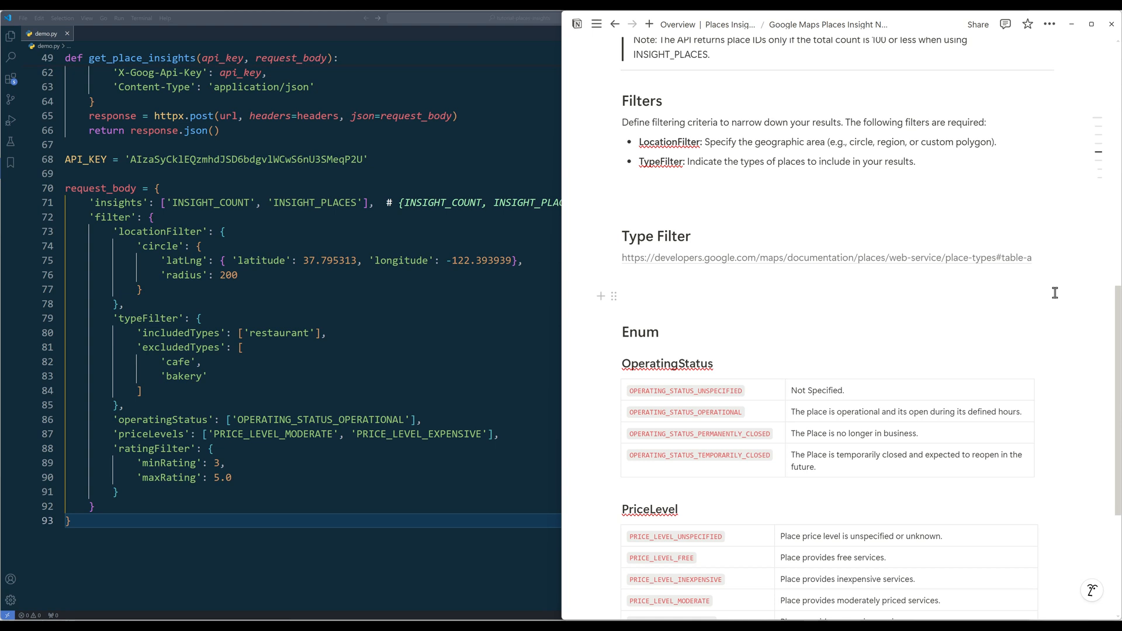
pyautogui.scroll(-3)
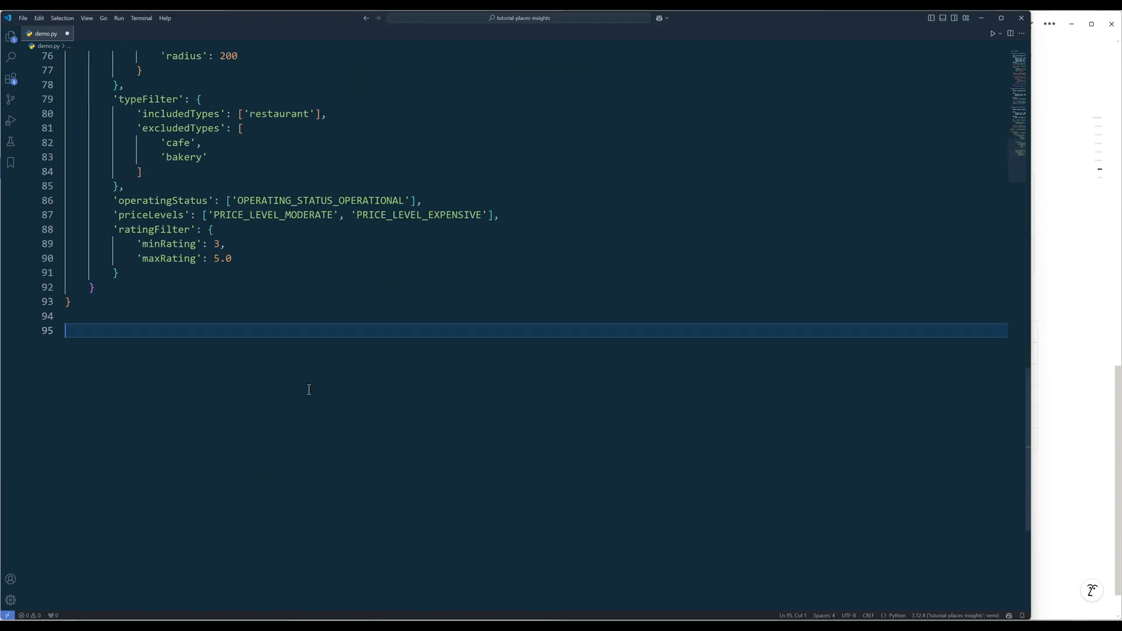
# Assign response_insights = get_place_insights(API_KEY, request_body) and print response_insights.
pyautogui.write('get_place_insights(ap')
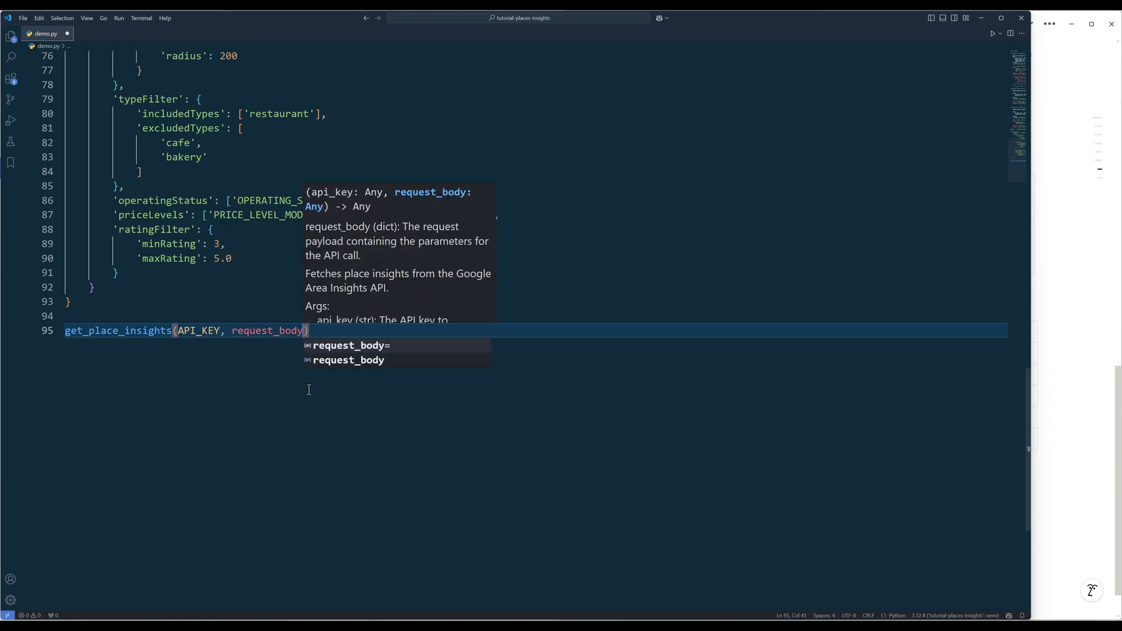
pyautogui.write('response_insights =')
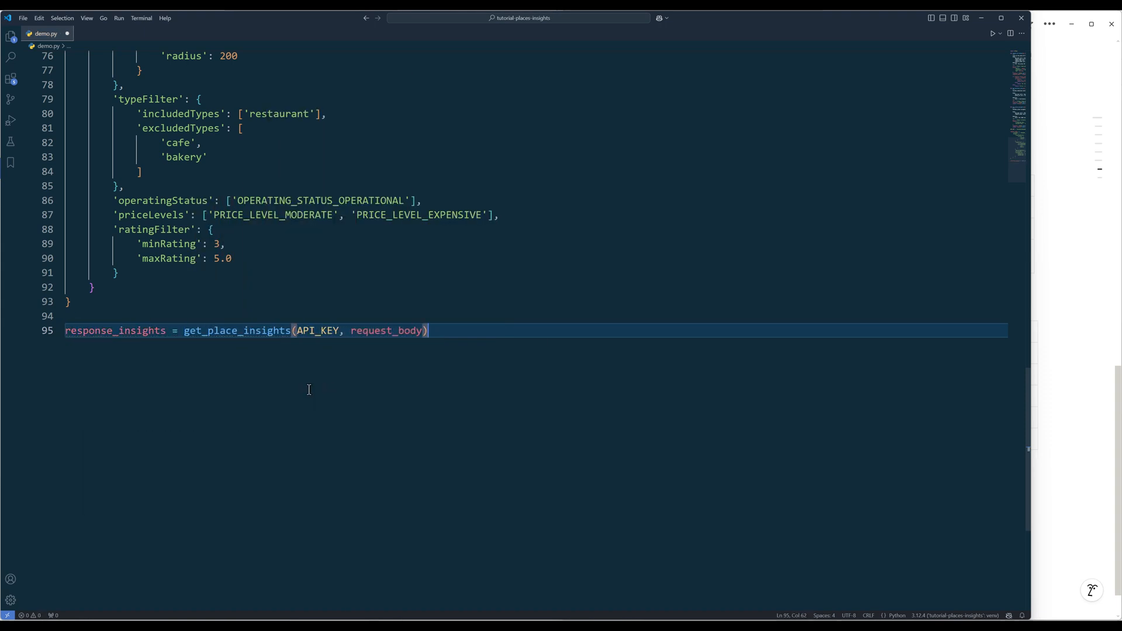
pyautogui.write('print(response_insights)')
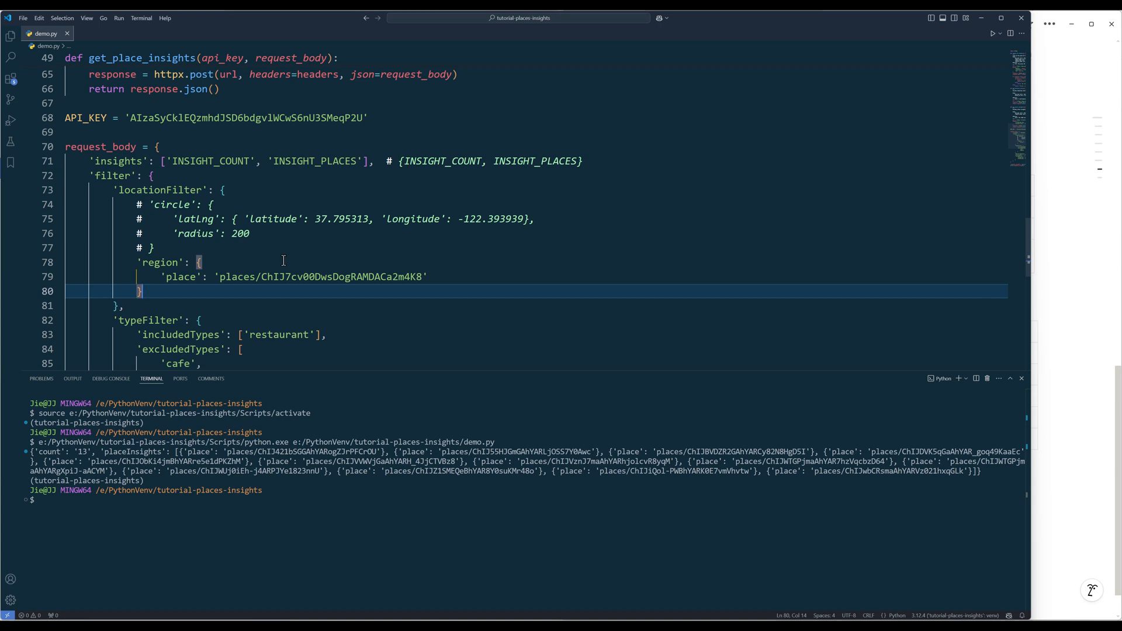
pyautogui.moveTo(293, 267)
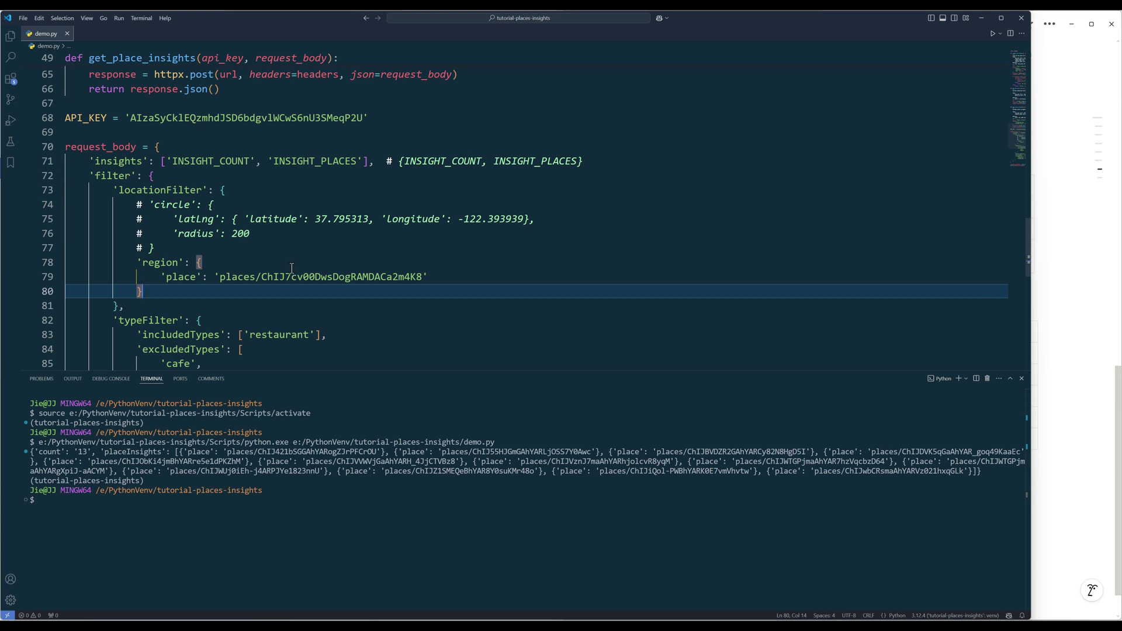
pyautogui.moveTo(303, 271)
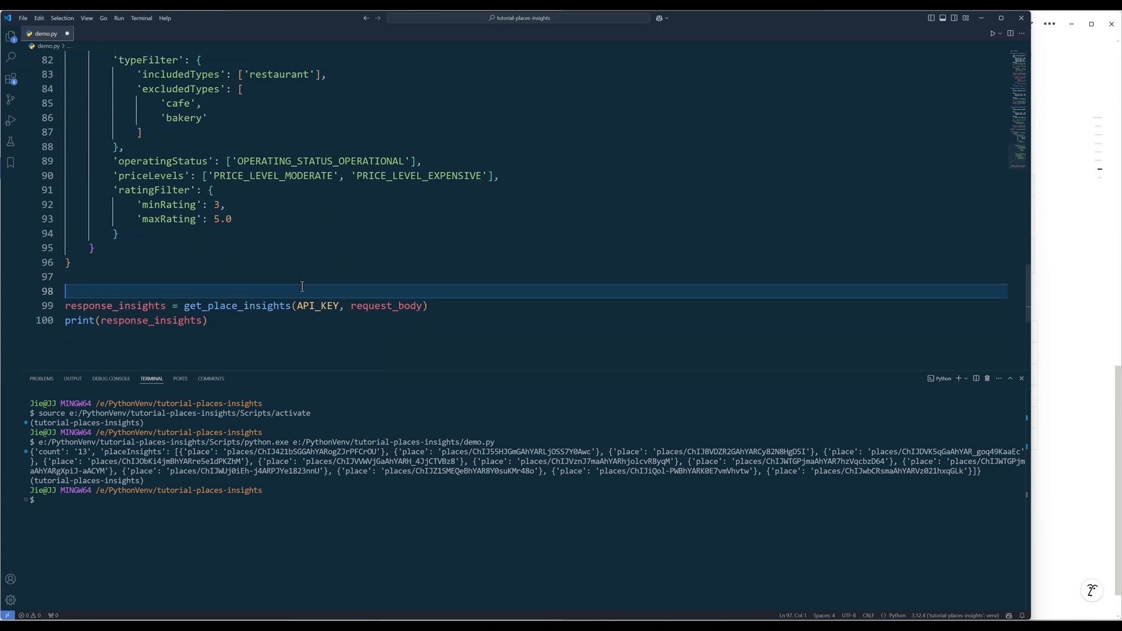
# Define region_name = 'San Francisco, CA' in demo.py.
pyautogui.write('region_n')
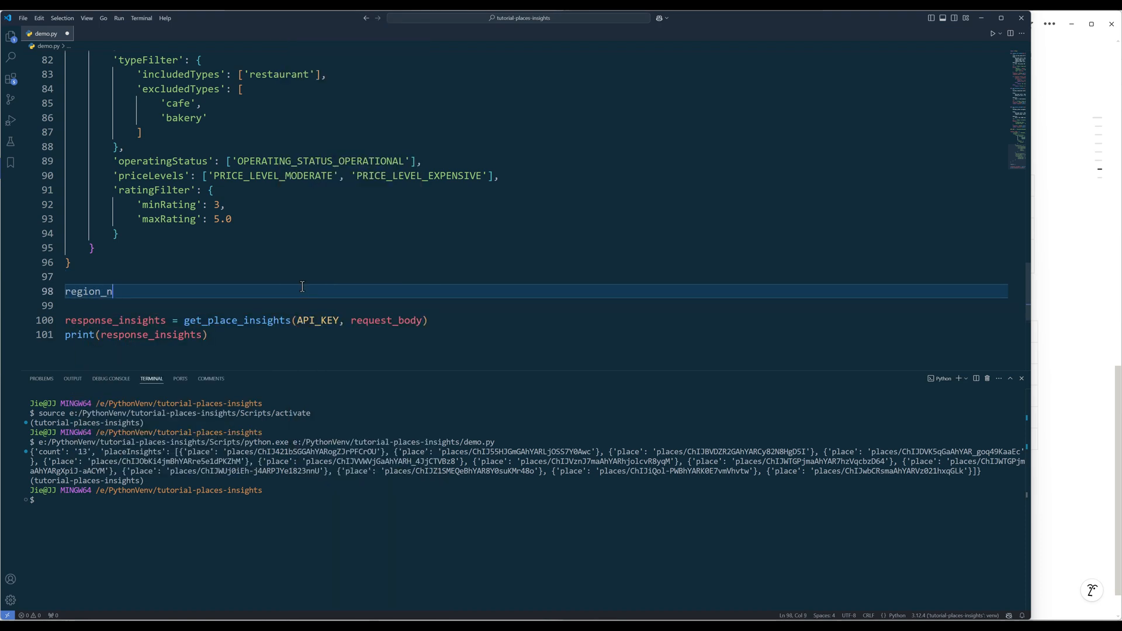
pyautogui.write("ame = 'San Francisc'")
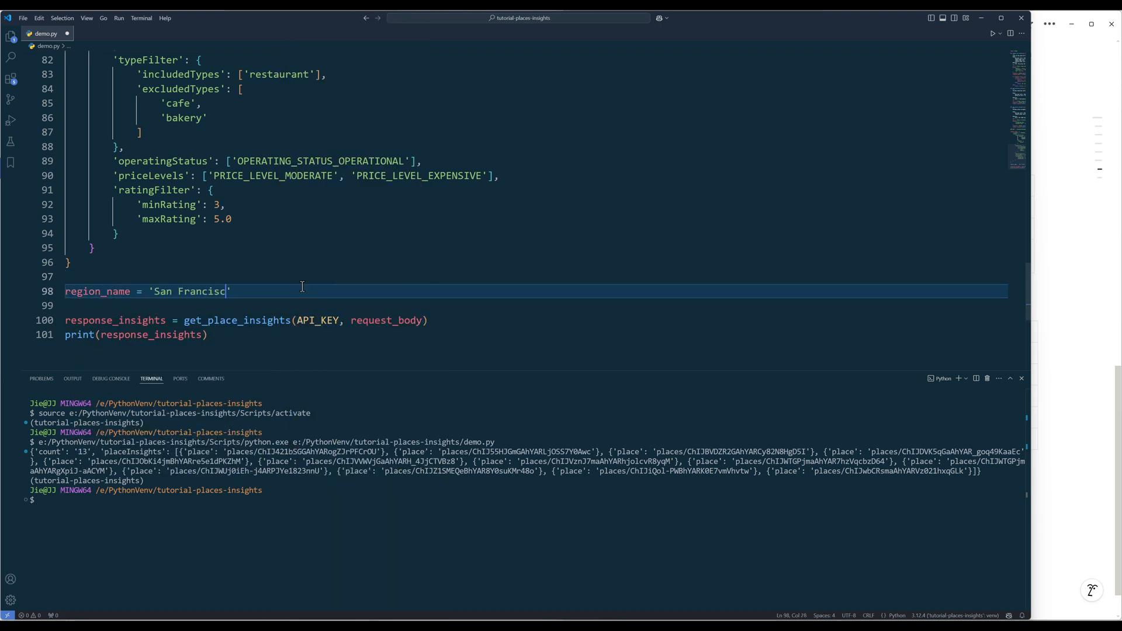
pyautogui.write('o, CA')
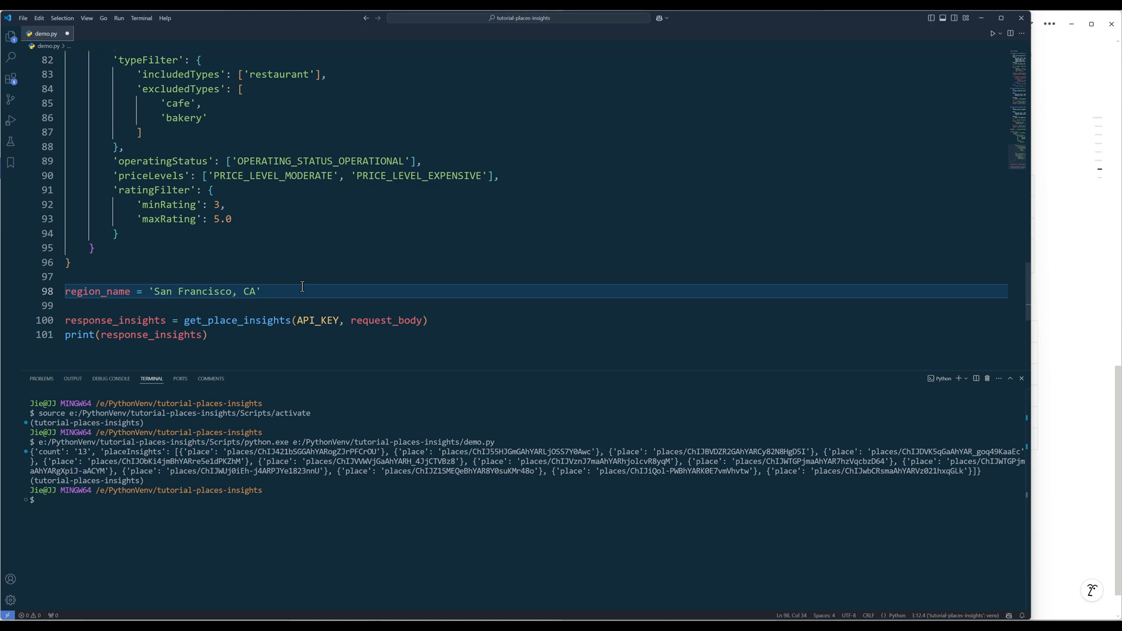
pyautogui.write('r')
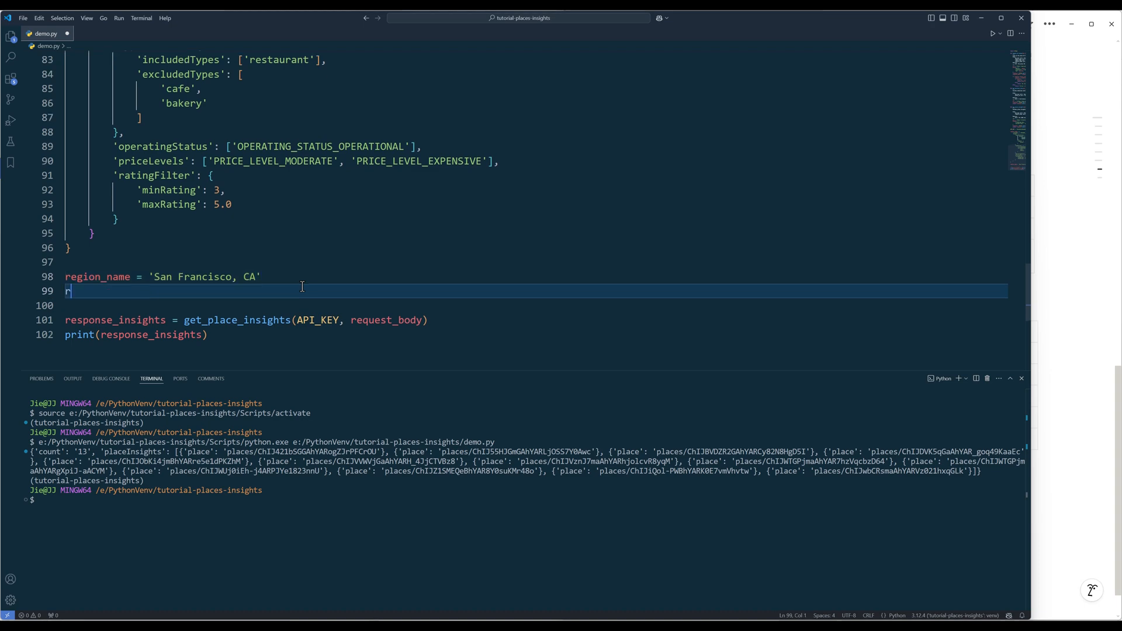
# Set region_id = region_id_lookup(API_KEY, region_name) and print 'Region ID:' with it.
pyautogui.write('region_id = region_id_lookup(API')
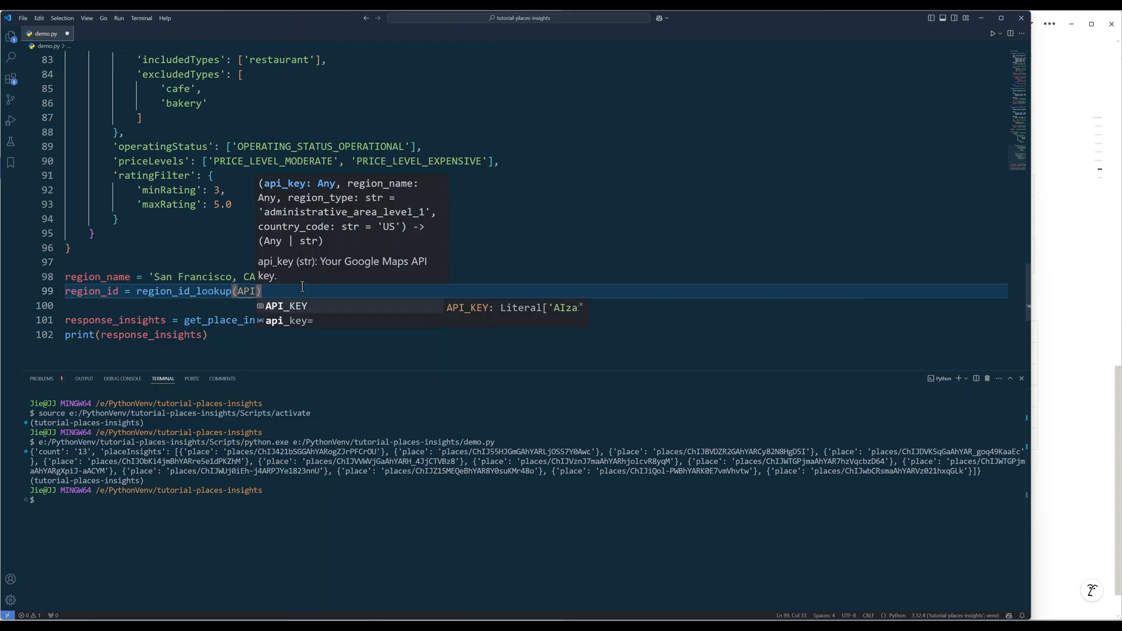
pyautogui.write("print('Region I'")
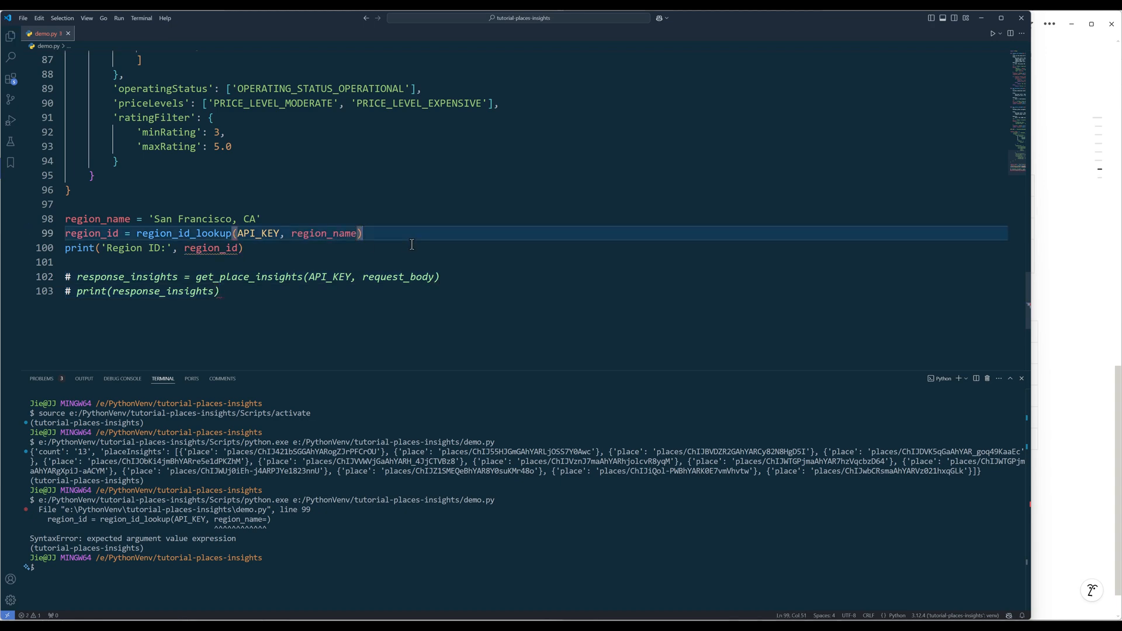
# Rerun demo.py to print San Francisco's Region ID, then review the 1604-place count output.
pyautogui.press('Enter')
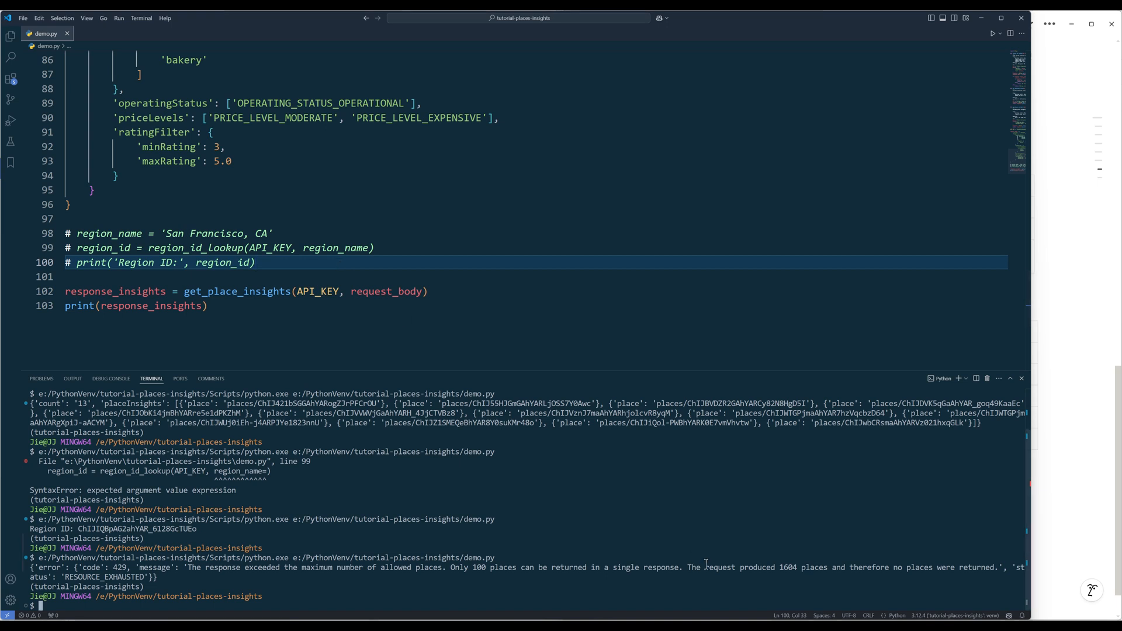
pyautogui.moveTo(430, 273)
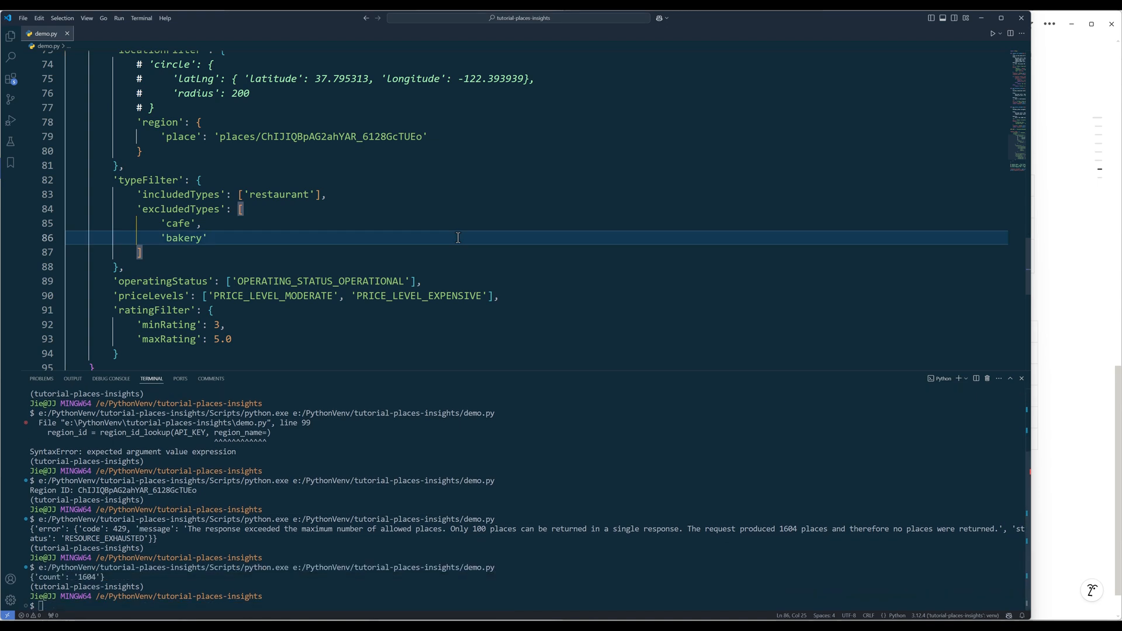
pyautogui.scroll(-3)
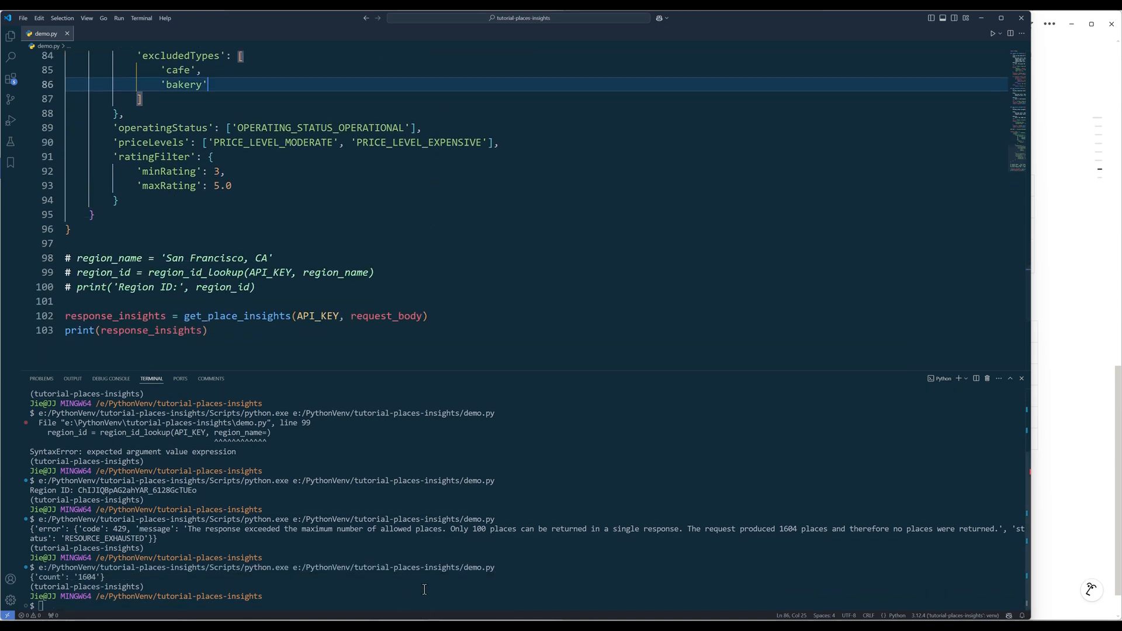